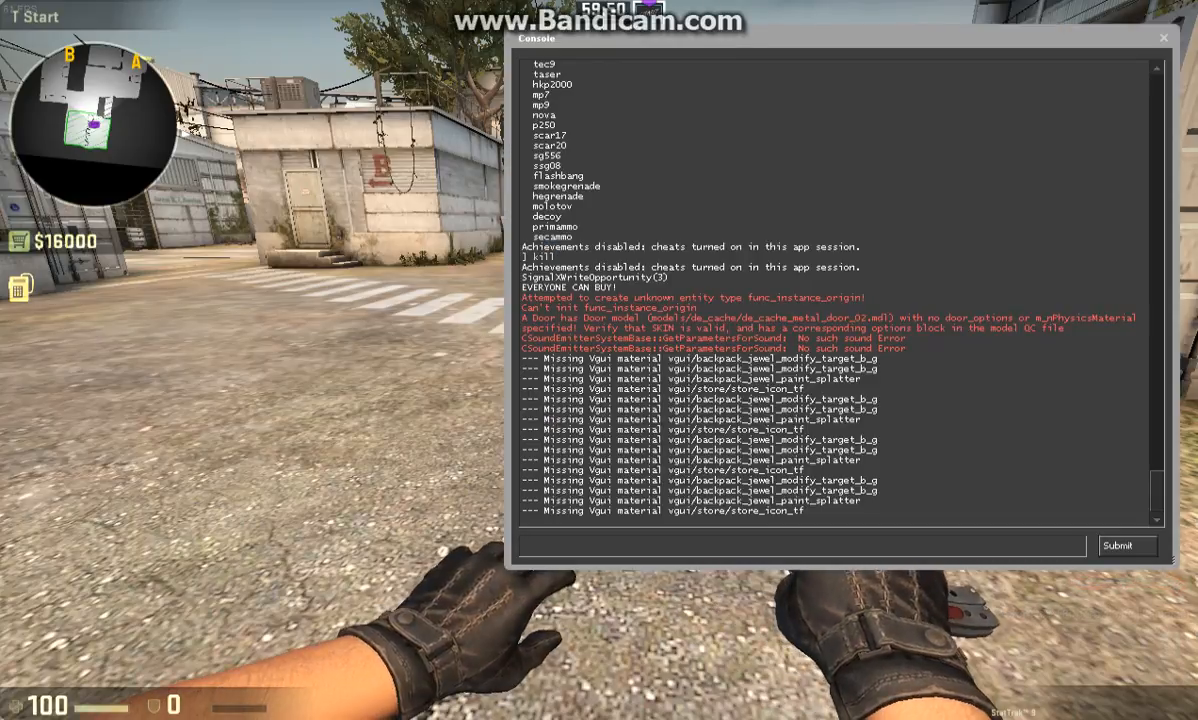
Step: Type the bind command for L buying an AWP and a P250 in the console
text(bind)
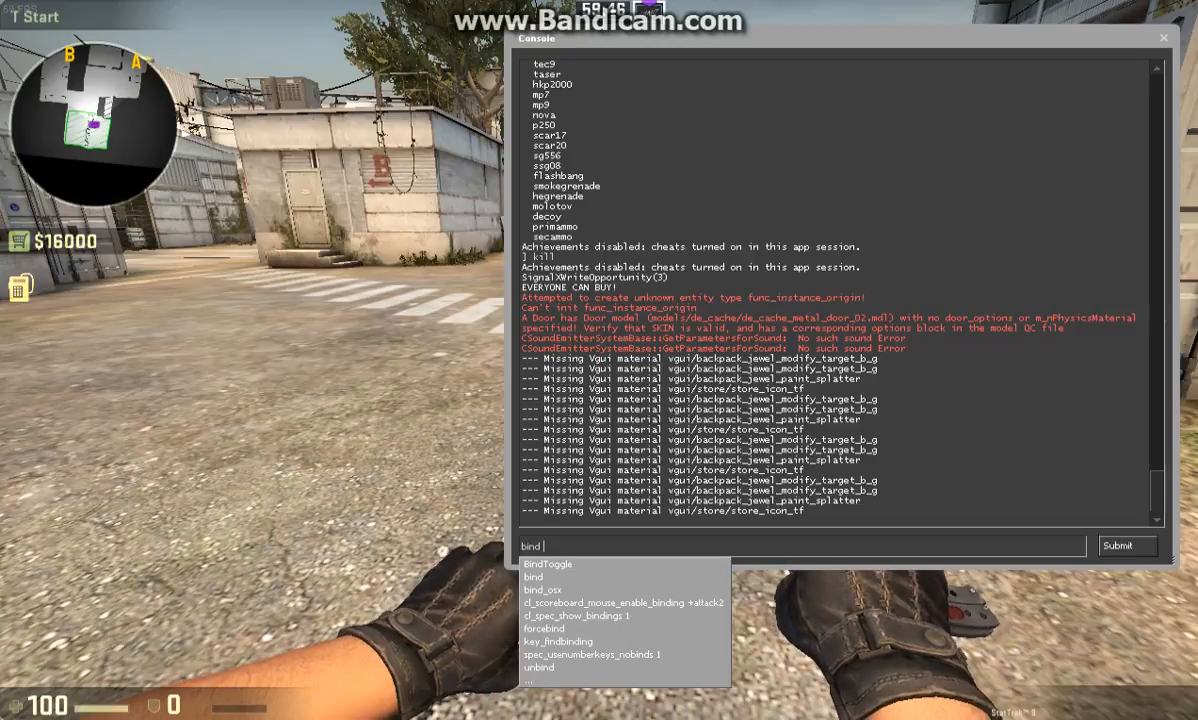
text(l)
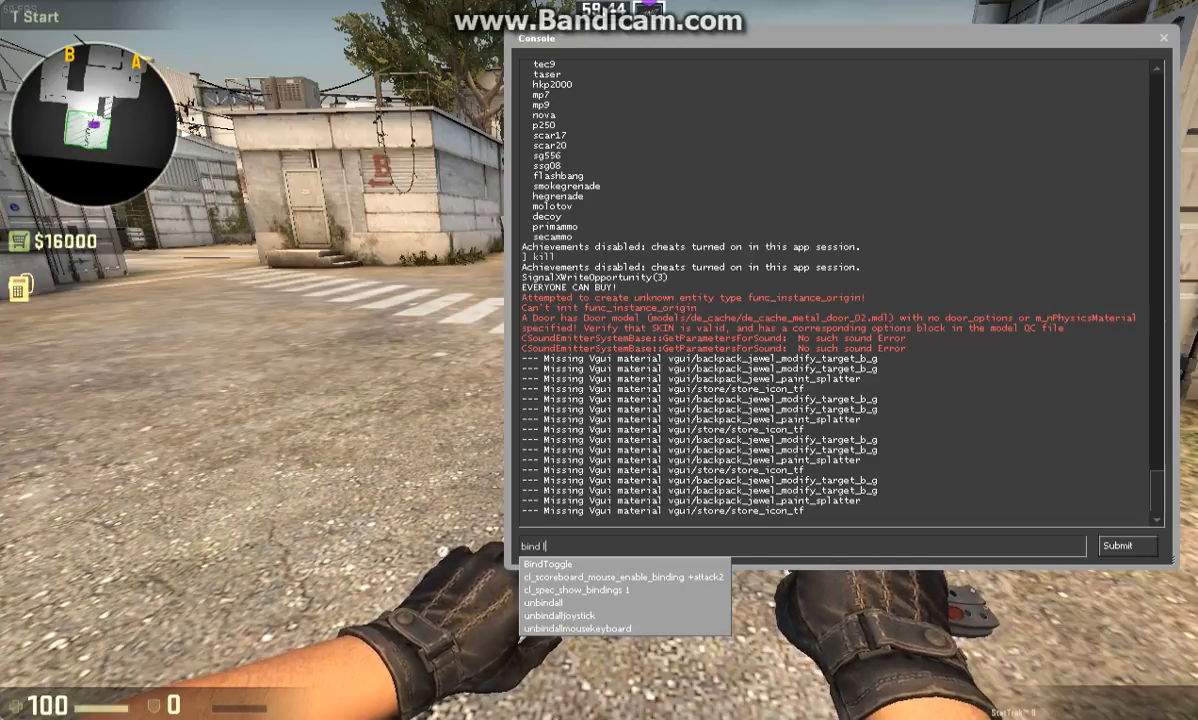
text("buy)
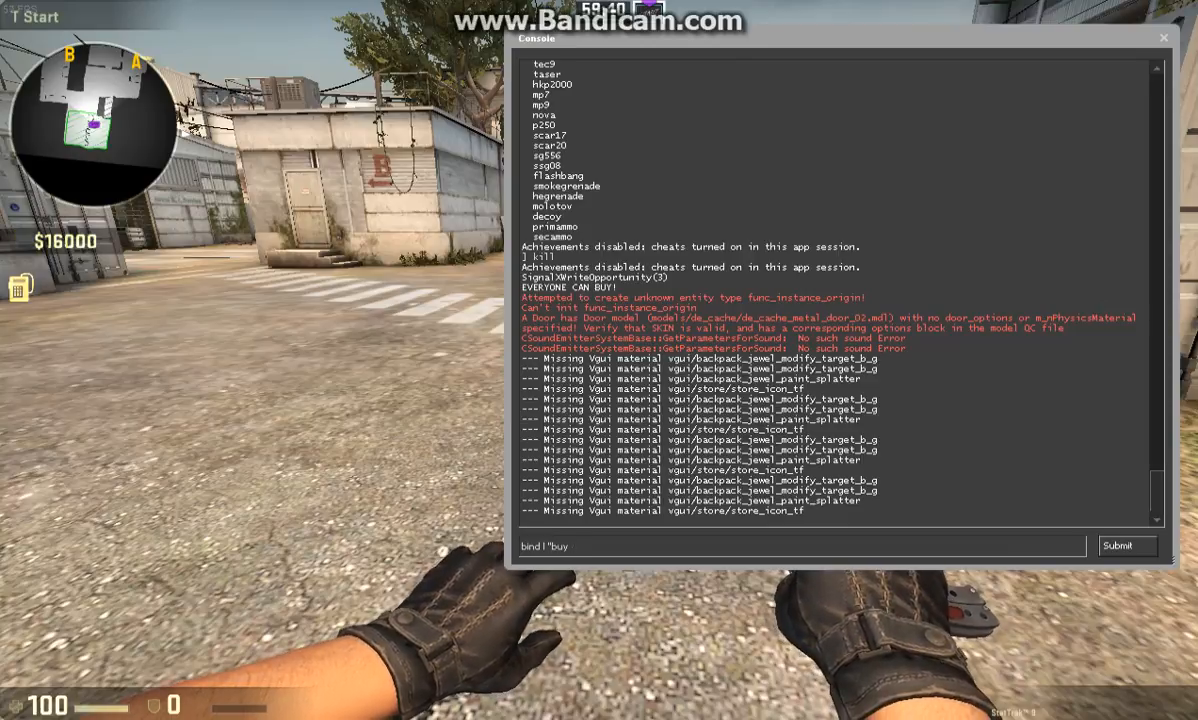
text(a)
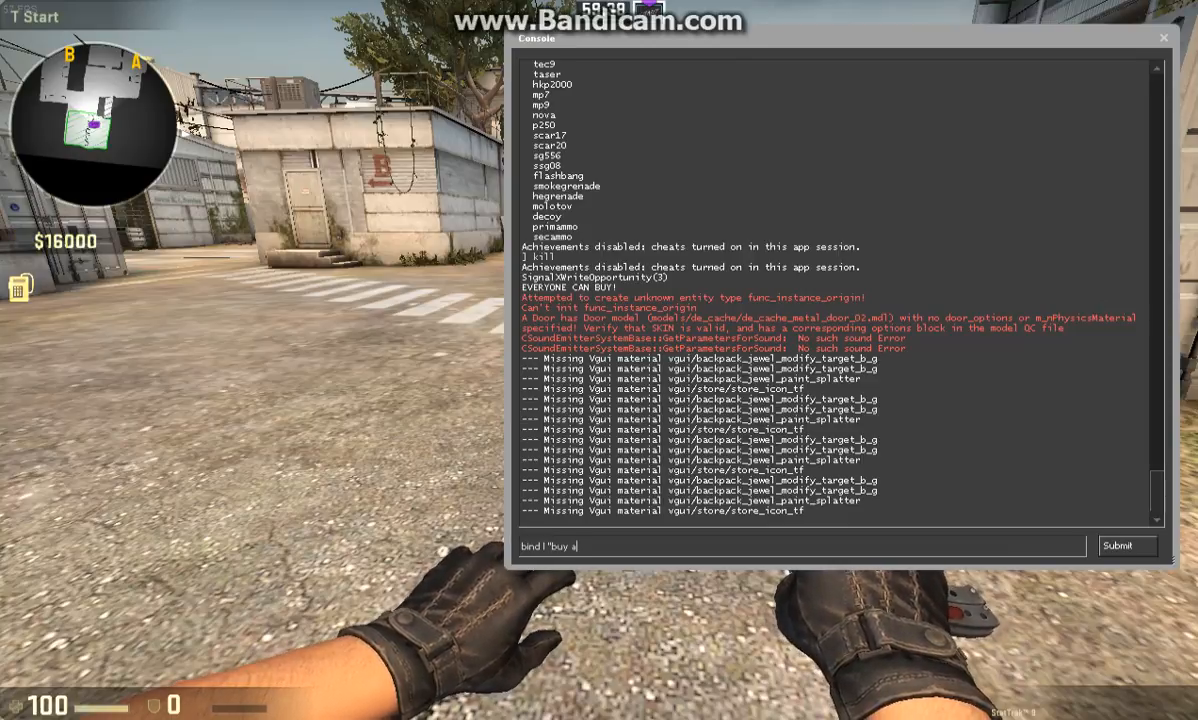
text(wp;buy)
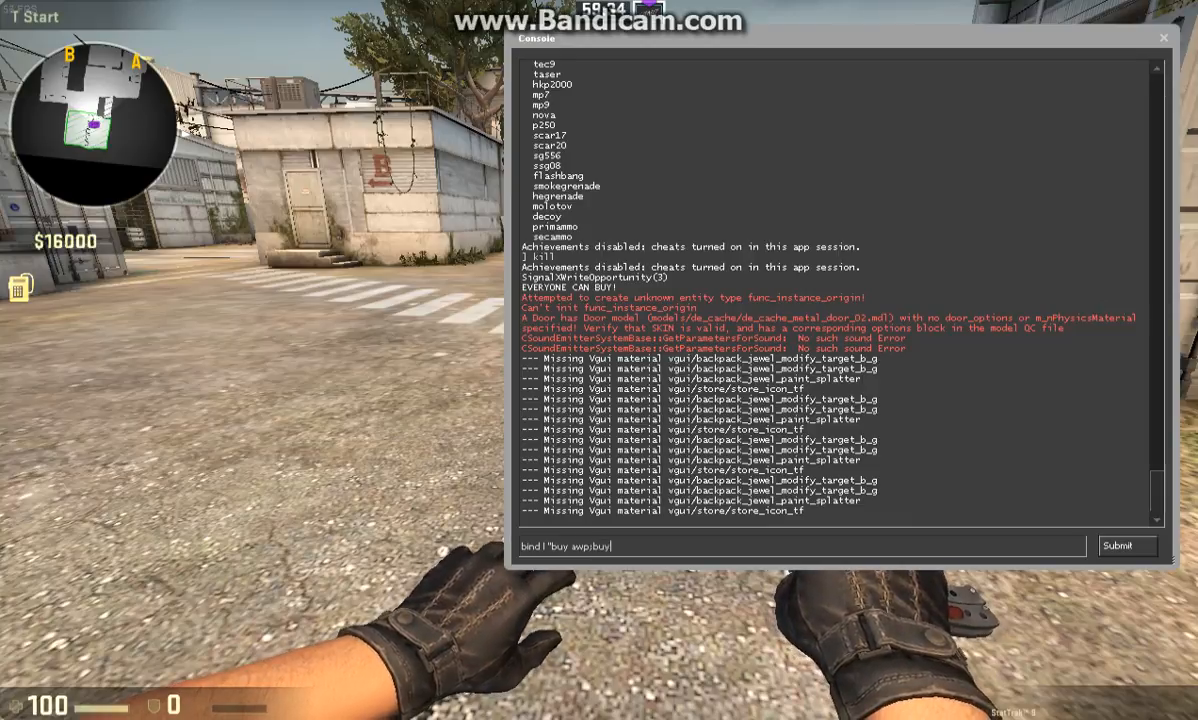
text(p250)
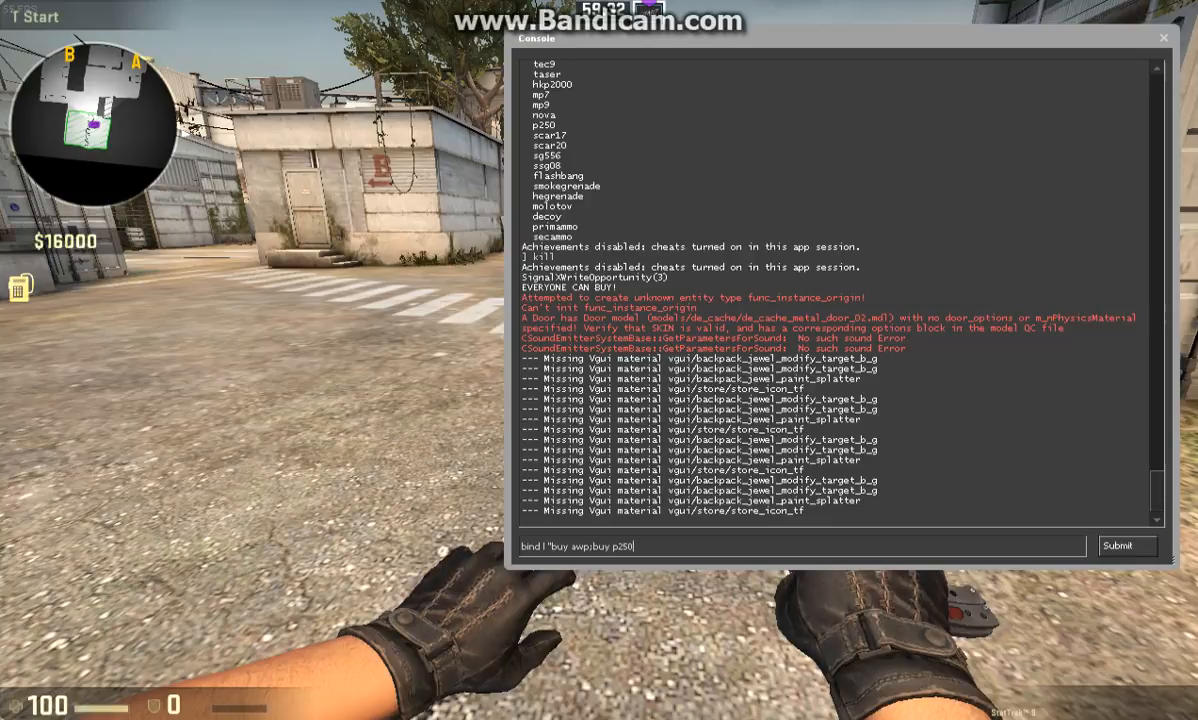
text(;)
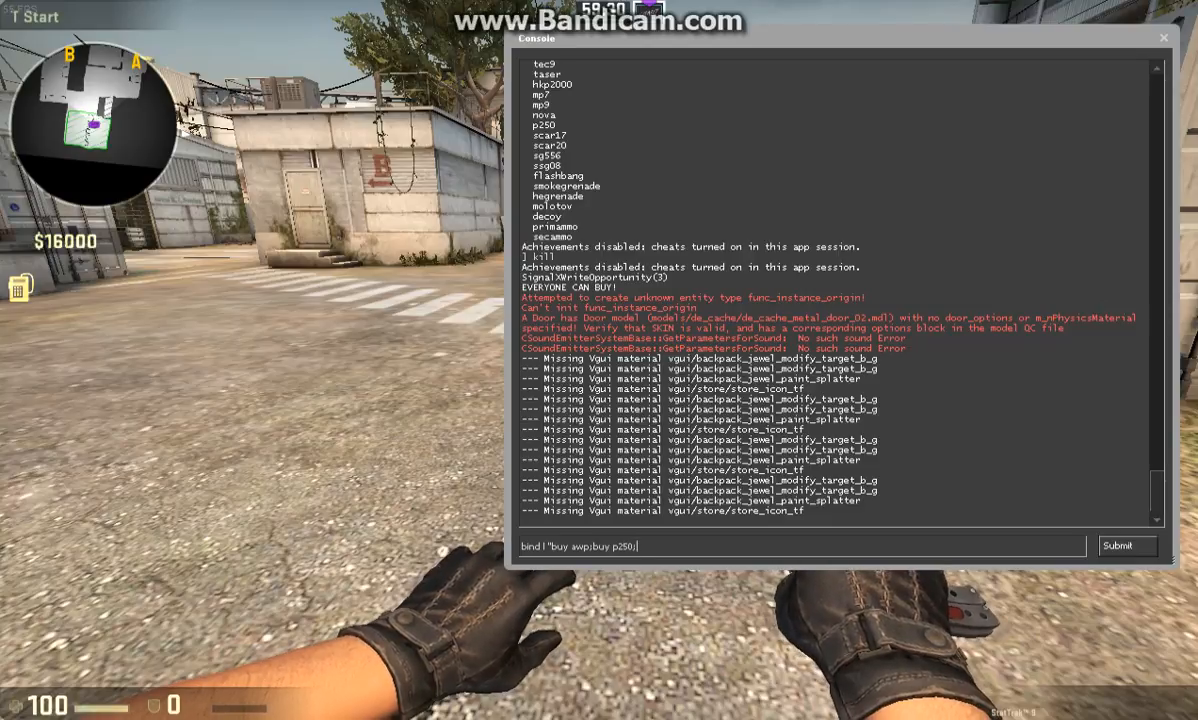
text(;buy flashbang)
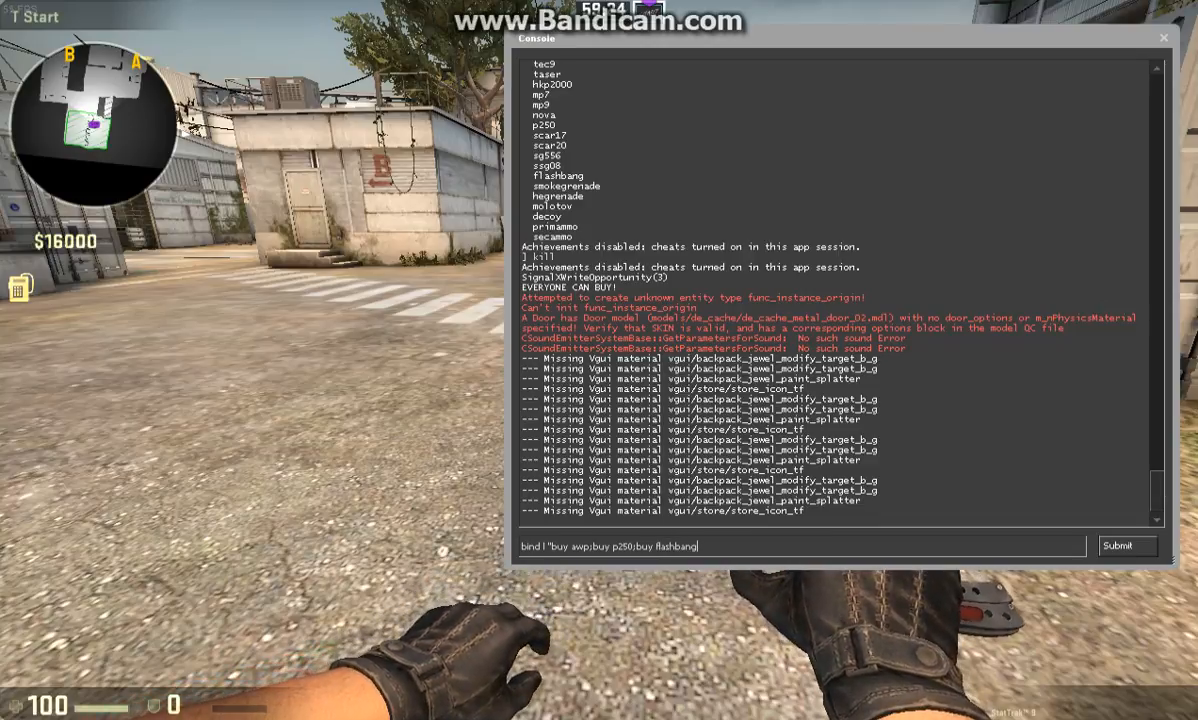
Step: Append flashbang, smoke grenade and HE grenade purchases to the L bind line
text(buy flashbang)
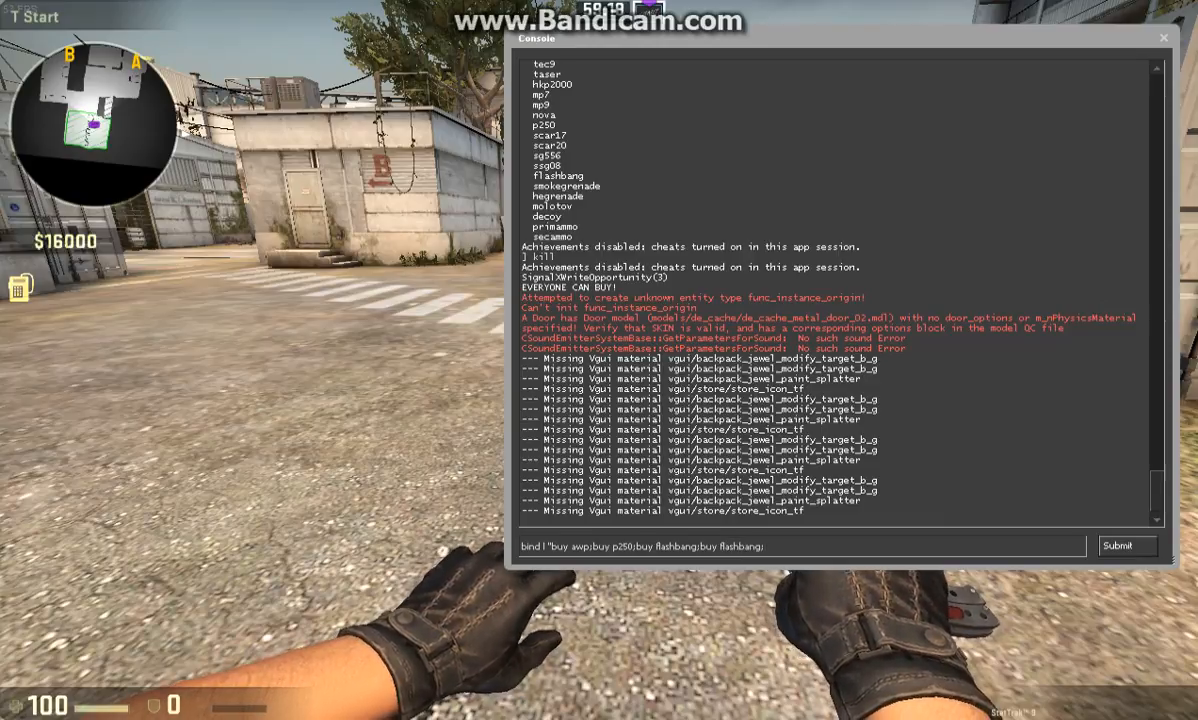
text(;buy smoke)
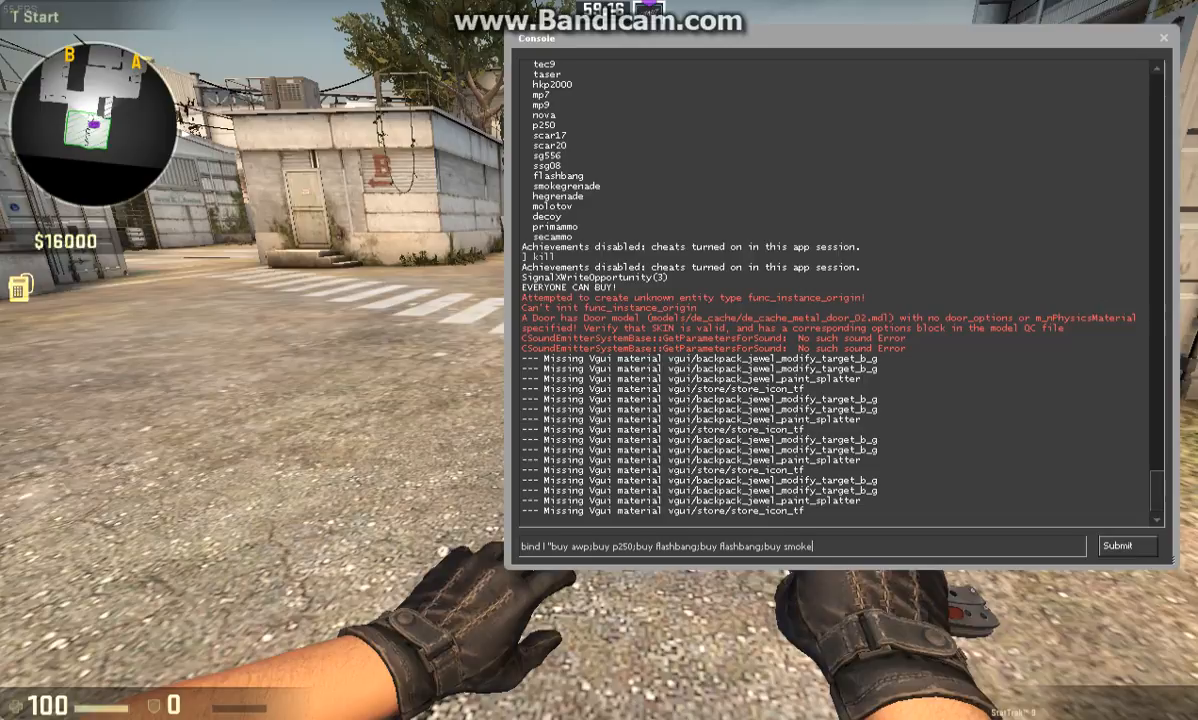
text(grenade;)
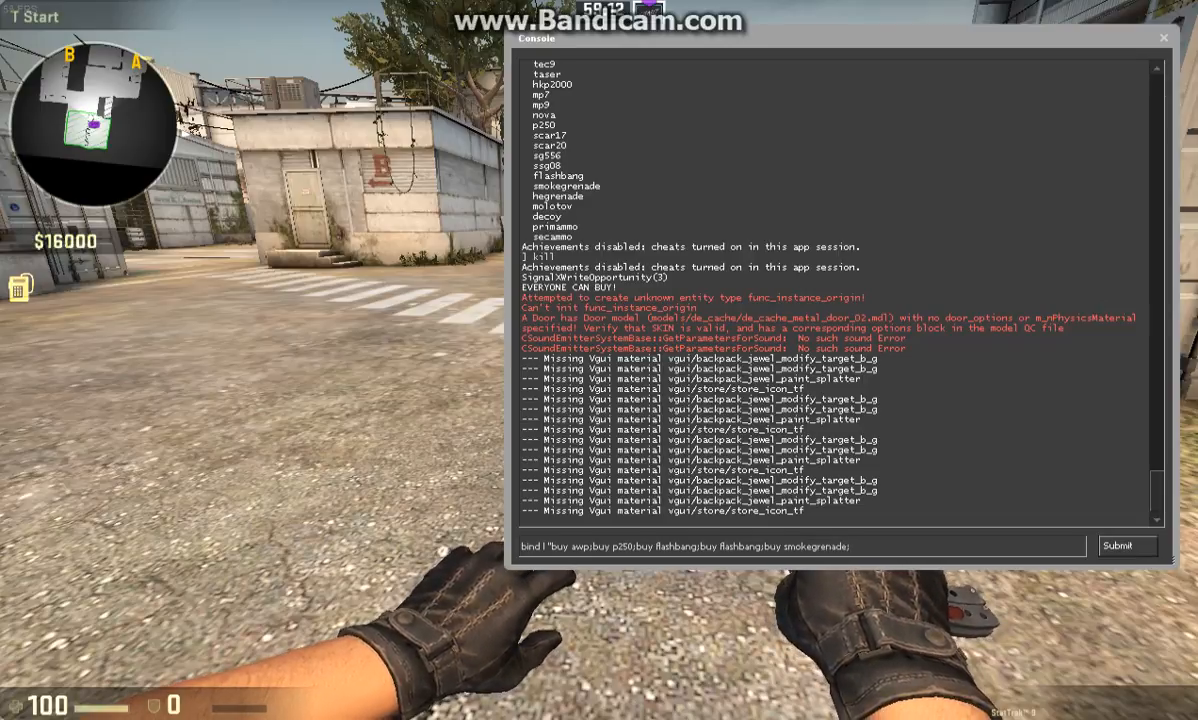
text(buy hegrenade;)
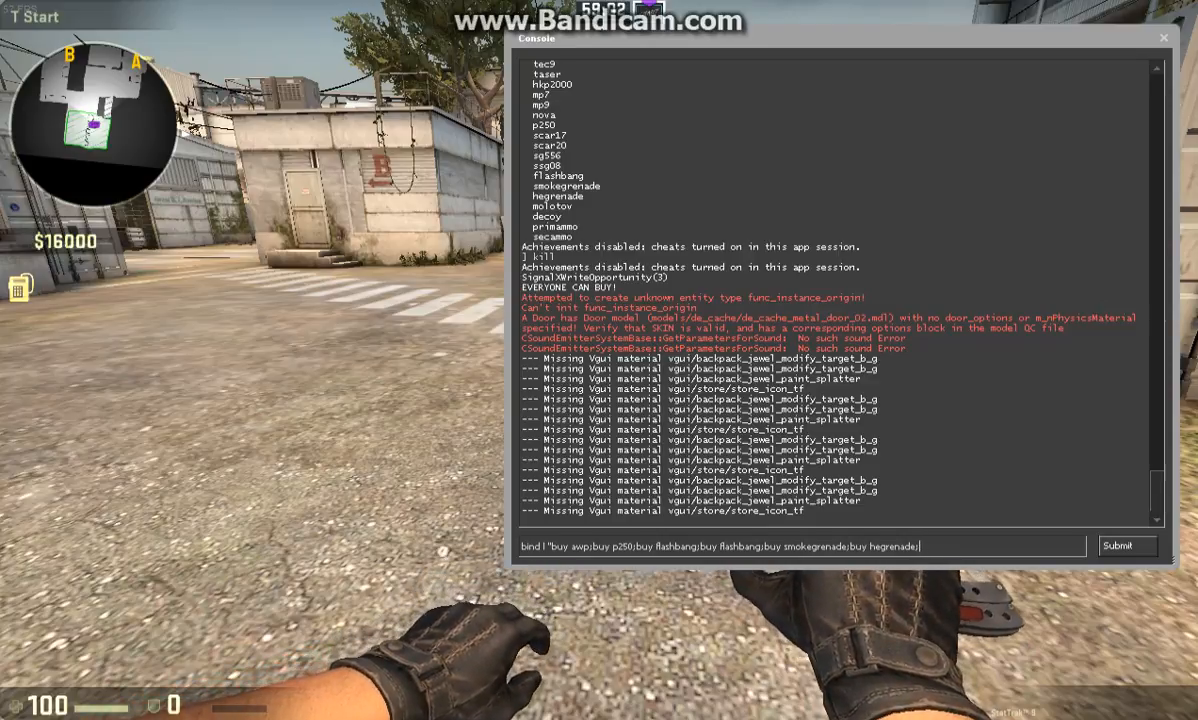
Step: Add vesthelm and defuser purchases to the L bind and submit it
text(buy ves)
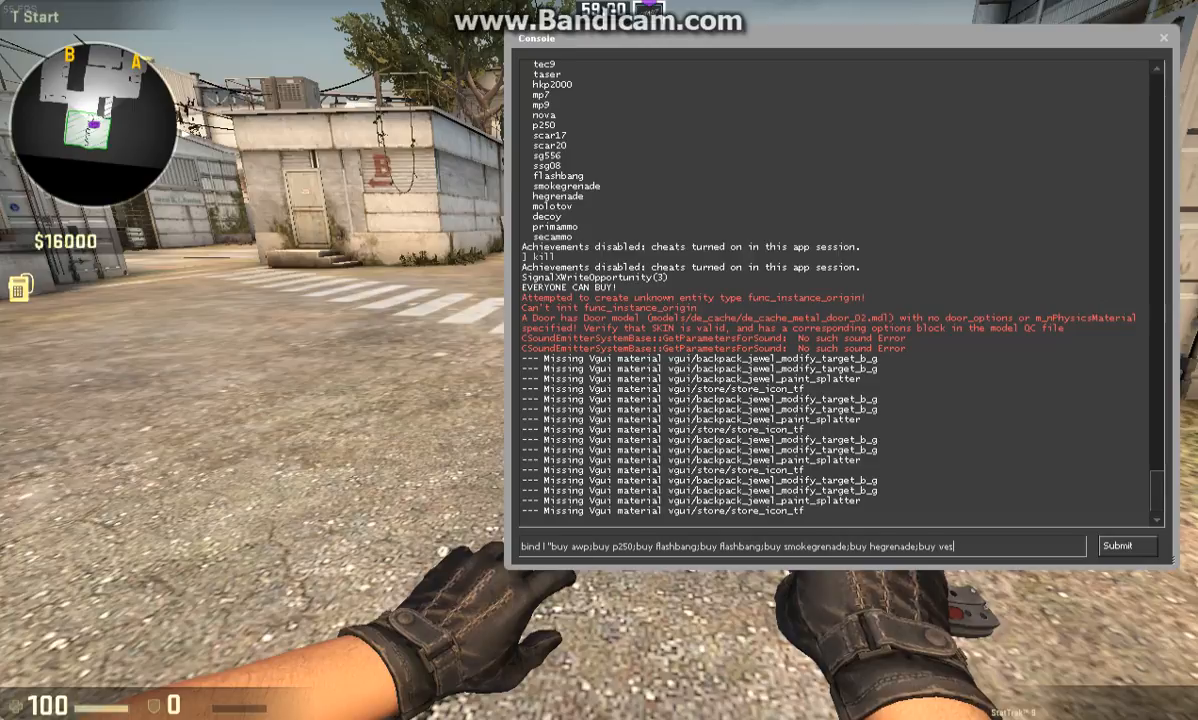
text(thelm;buy)
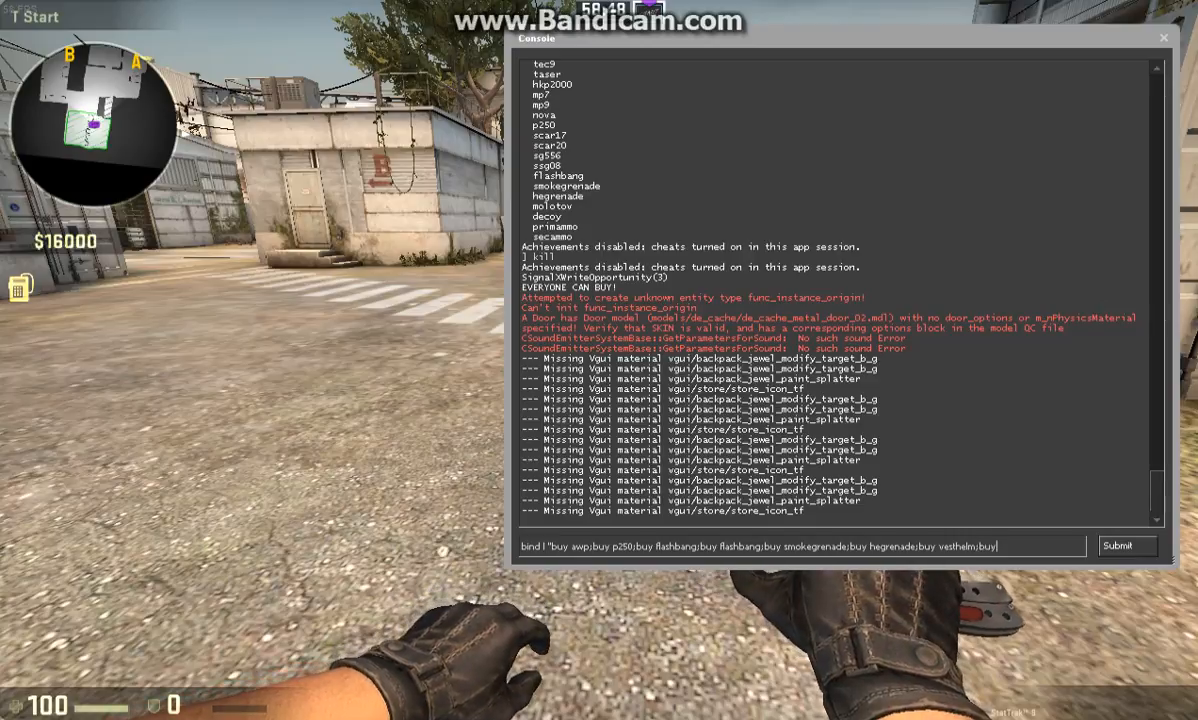
text(defuser)
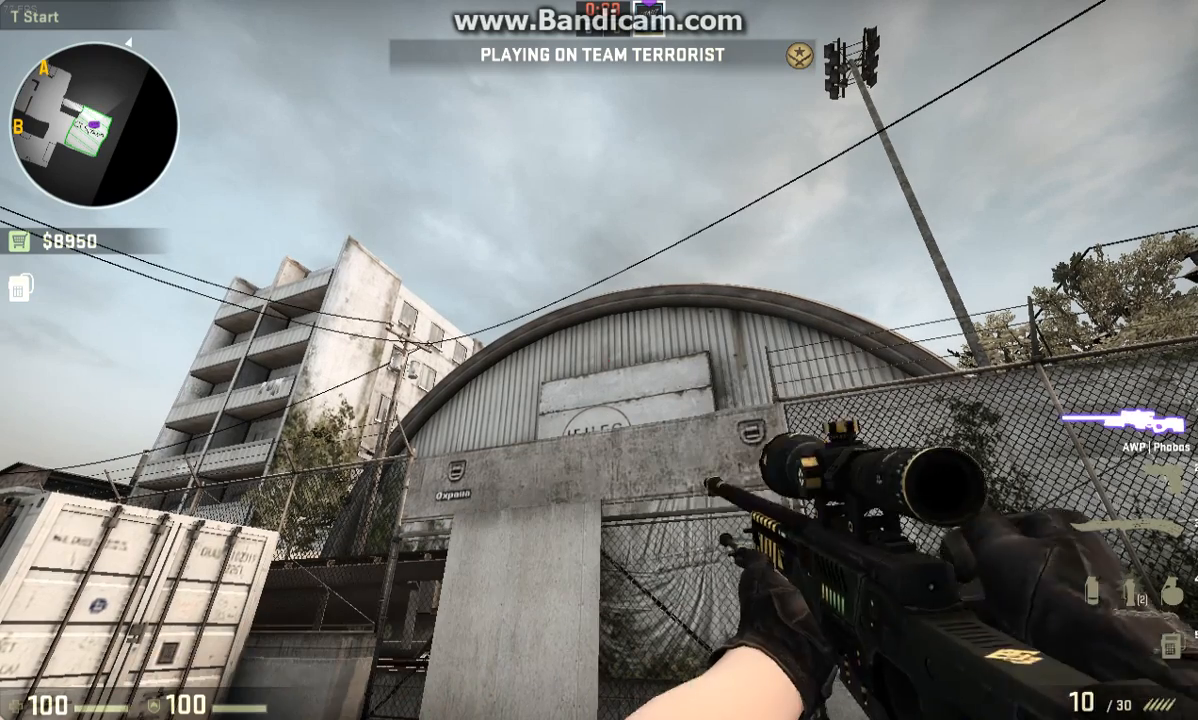
Step: Open the buy menu to confirm the AWP, P250, armor and grenades were bought
key(b)
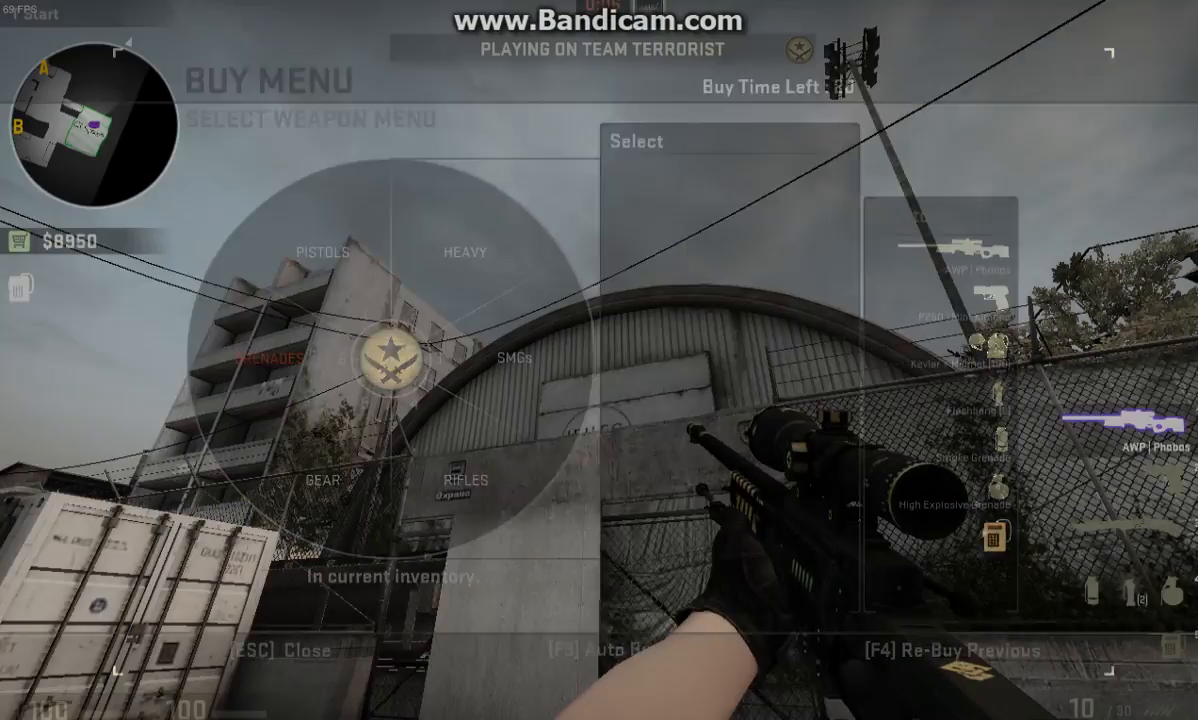